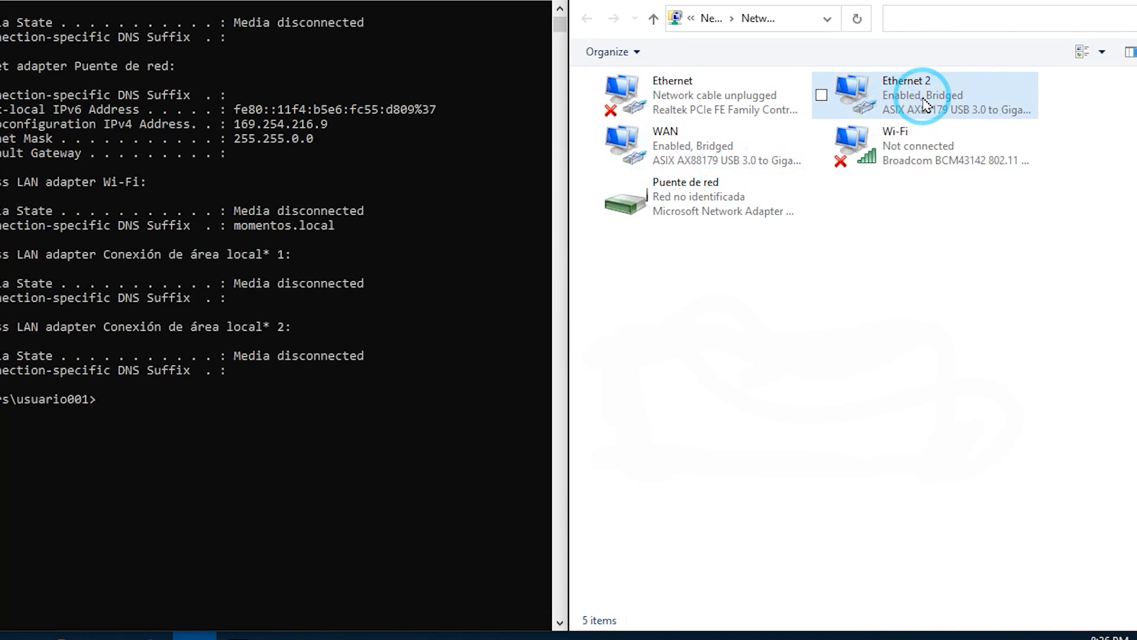
mouse_move(929, 106)
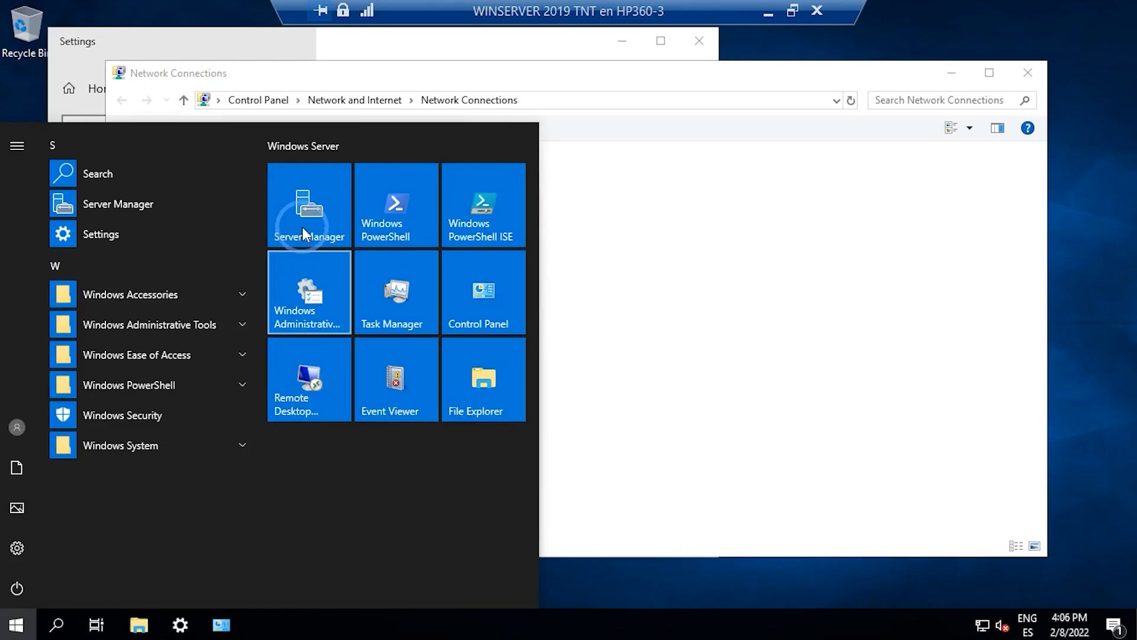
Reach the NIC Teaming settings from Server Manager, dismissing the Admin Center notice
click(308, 204)
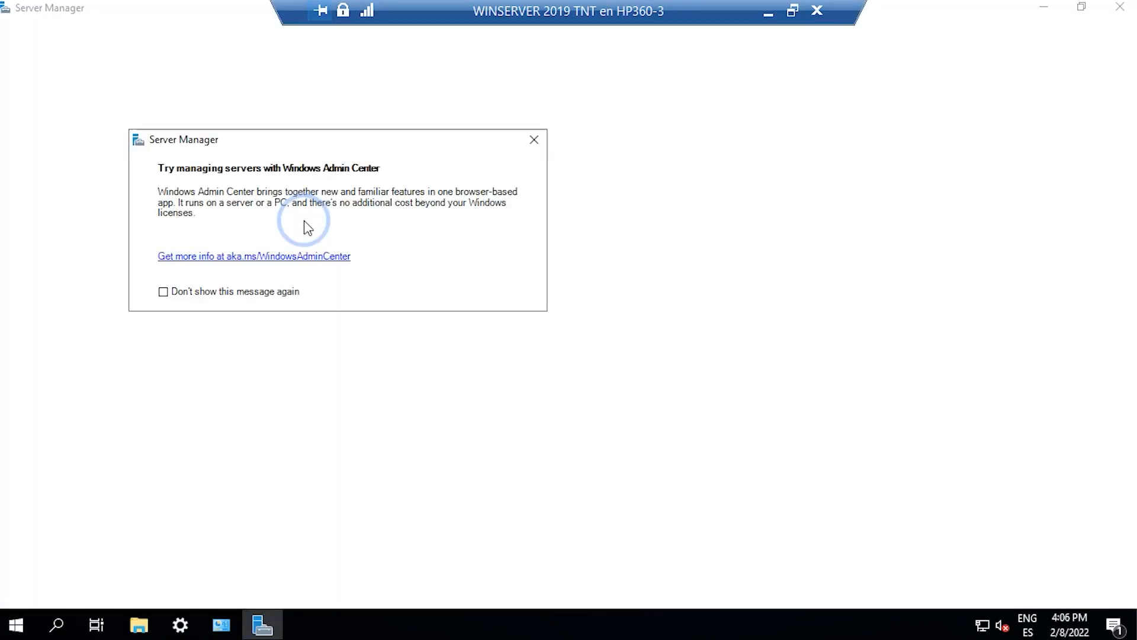
click(534, 140)
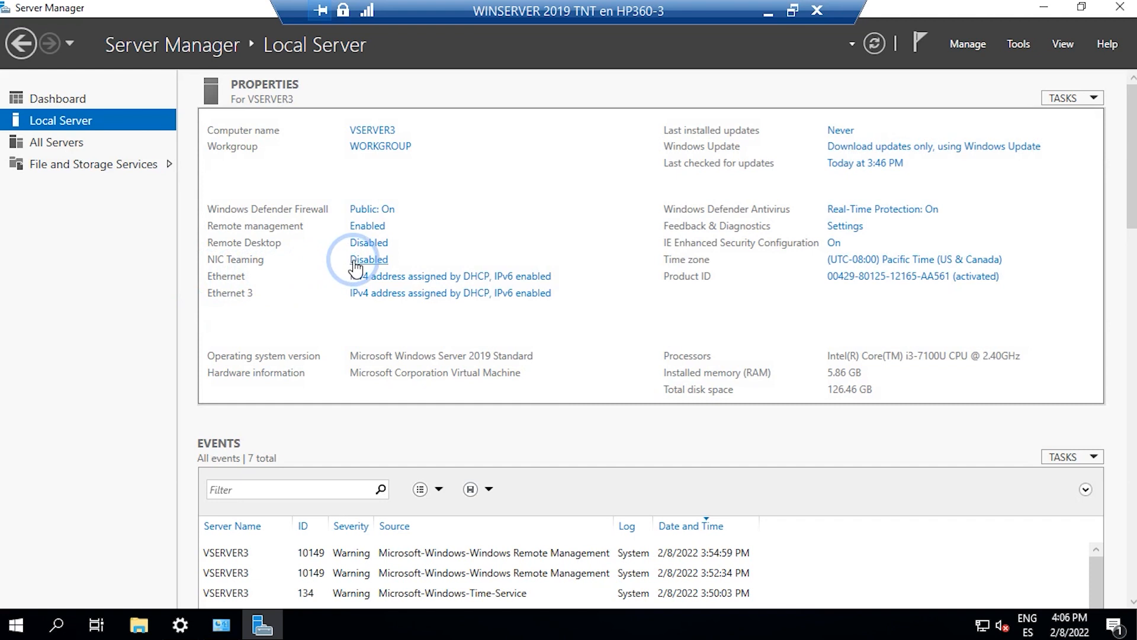
click(368, 260)
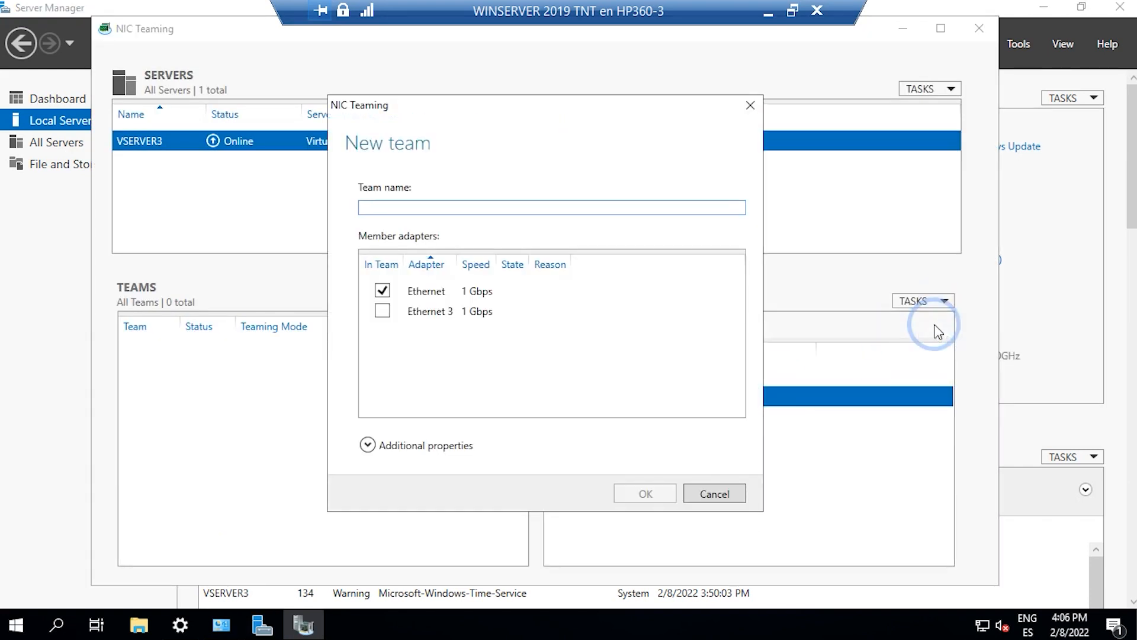
Add Ethernet 3 as a team member and name the new team 'NIC TEAM'
click(382, 311)
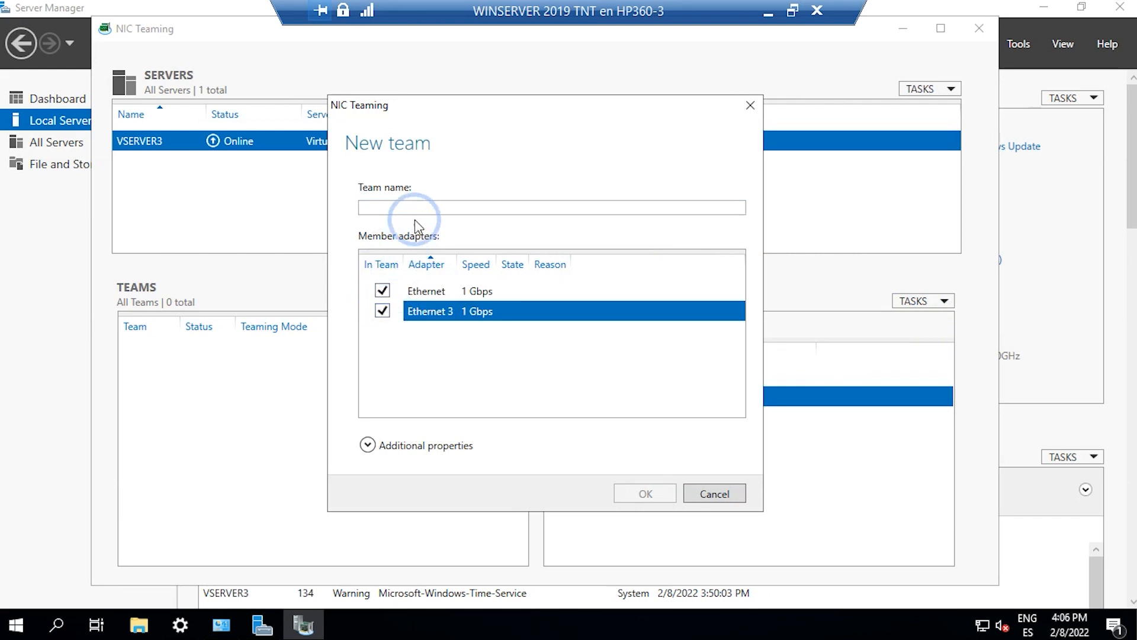
click(419, 207)
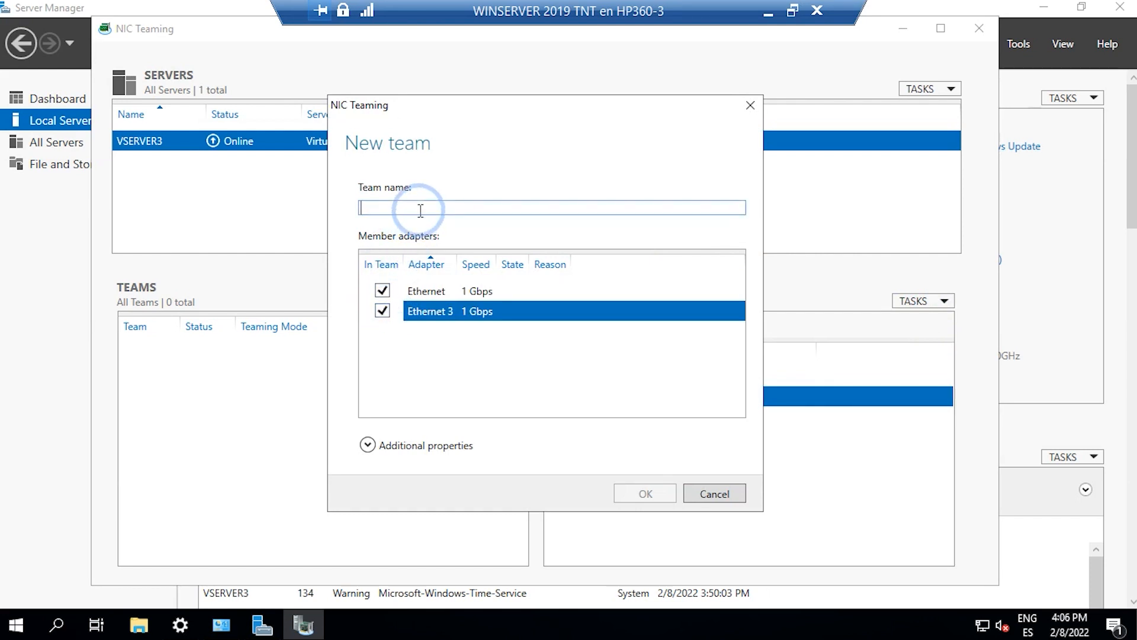
text(NIC TEAM)
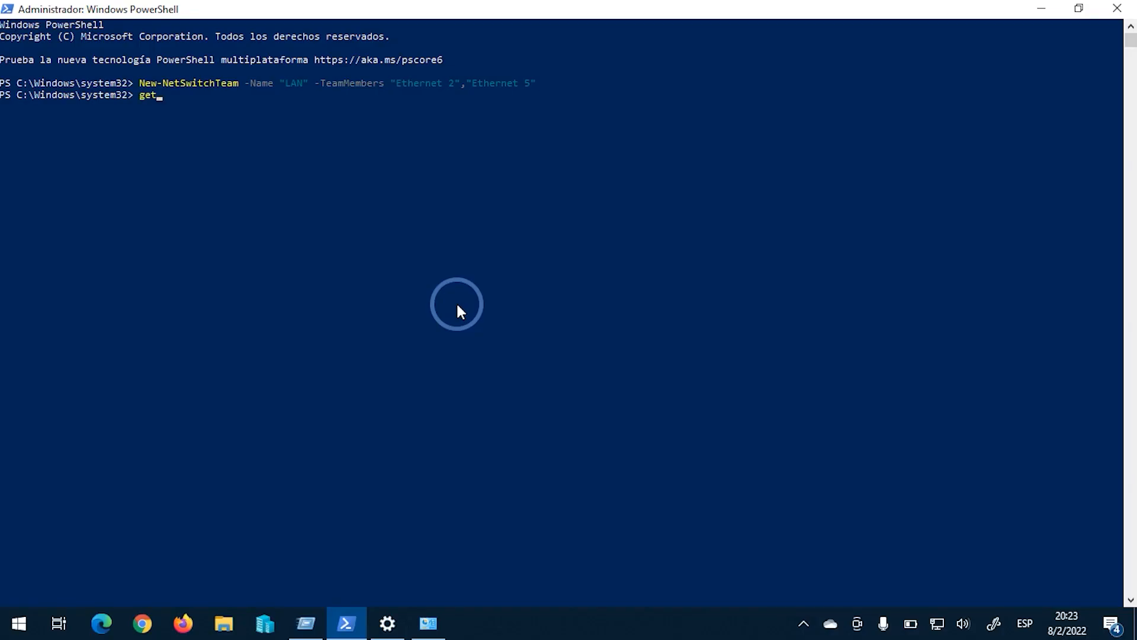
Begin entering the Get-NetSwitchTeam command after creating the LAN switch team
text(-net)
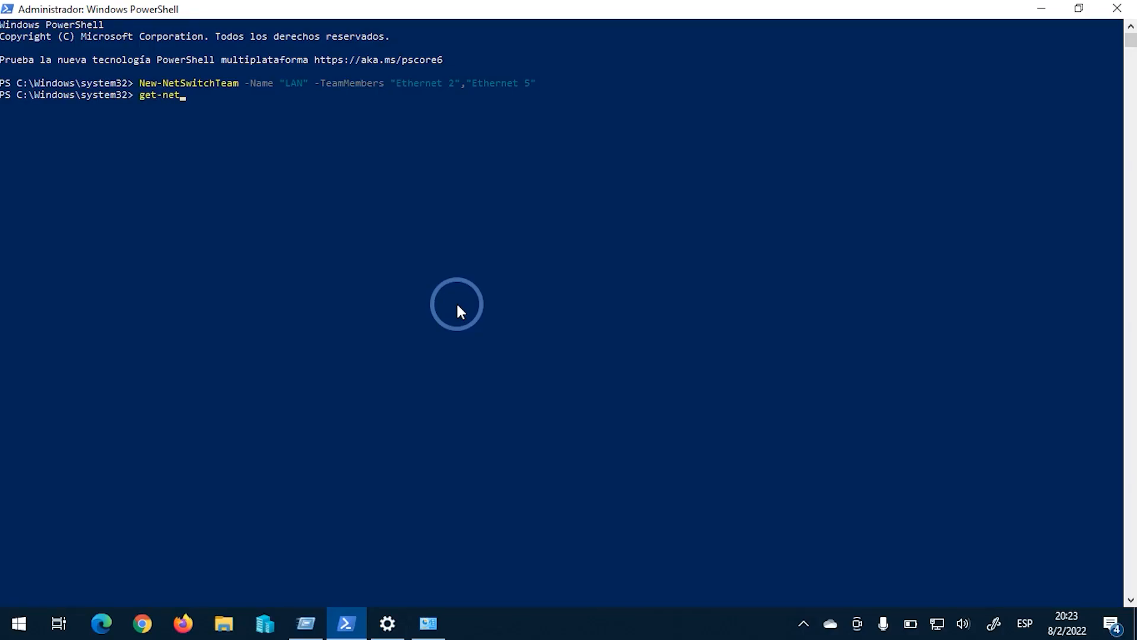
text(switc)
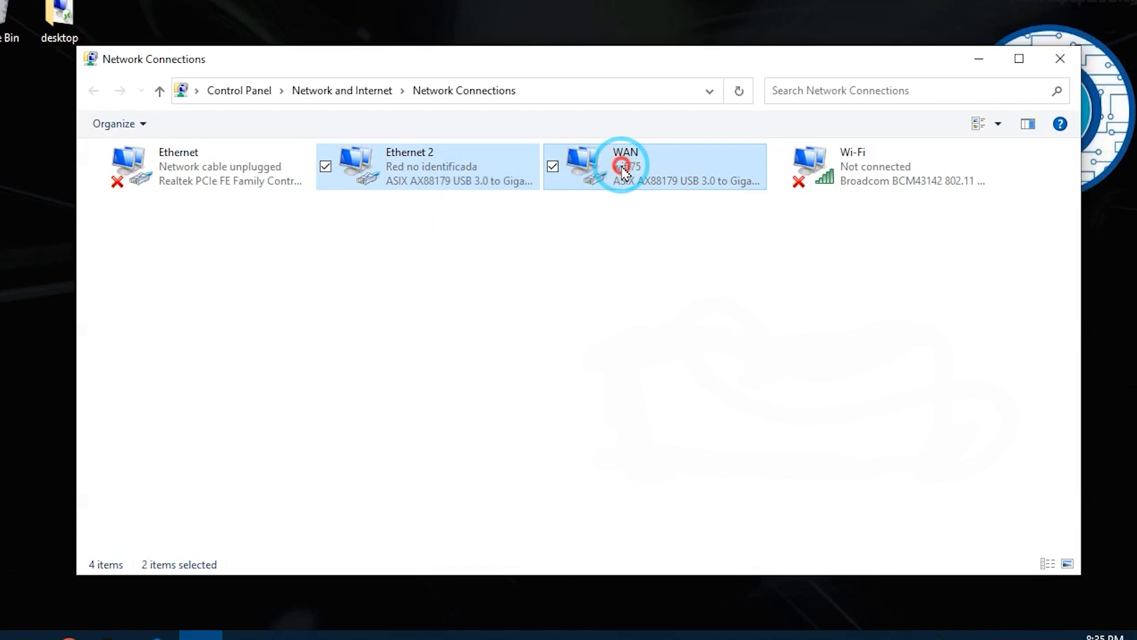
Bridge the selected Ethernet 2 and WAN connections via Bridge Connections
right_click(624, 168)
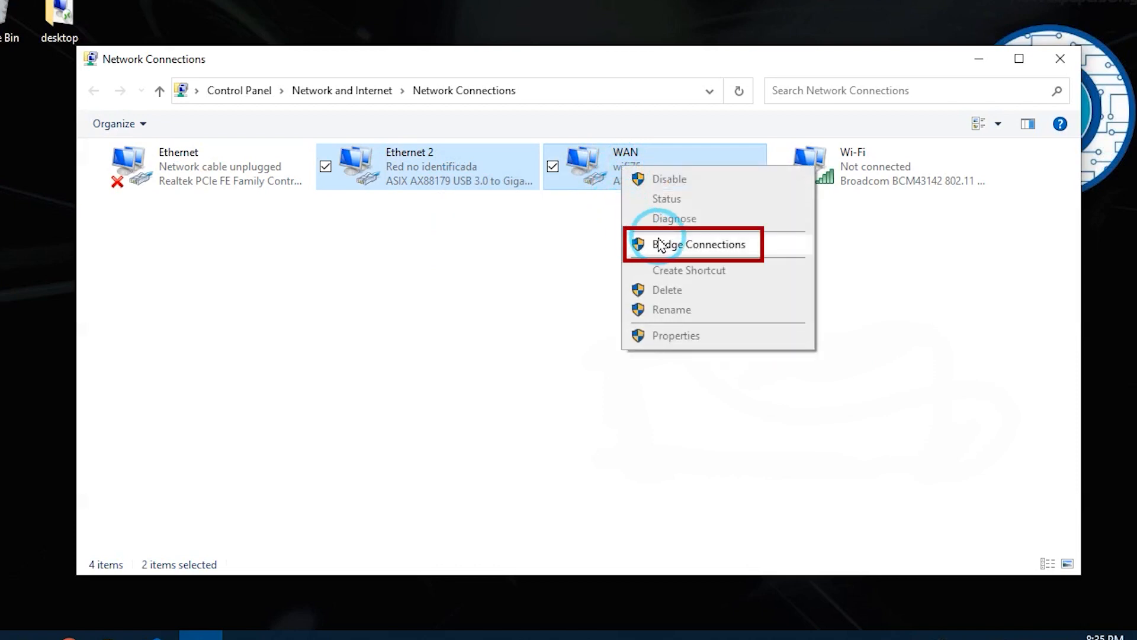
click(702, 244)
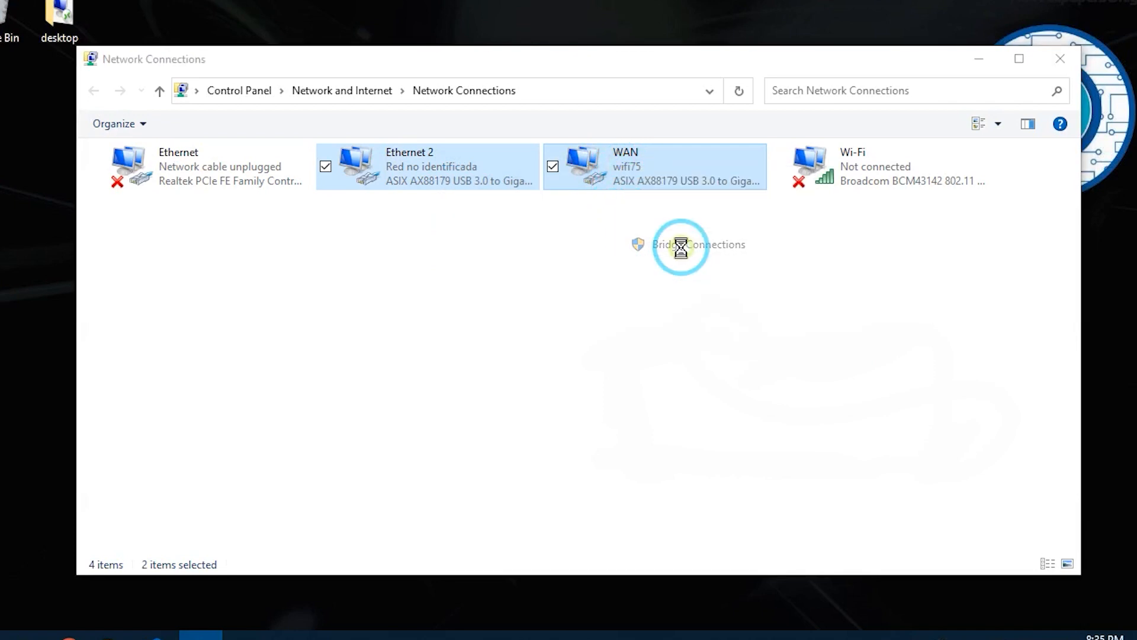
click(699, 244)
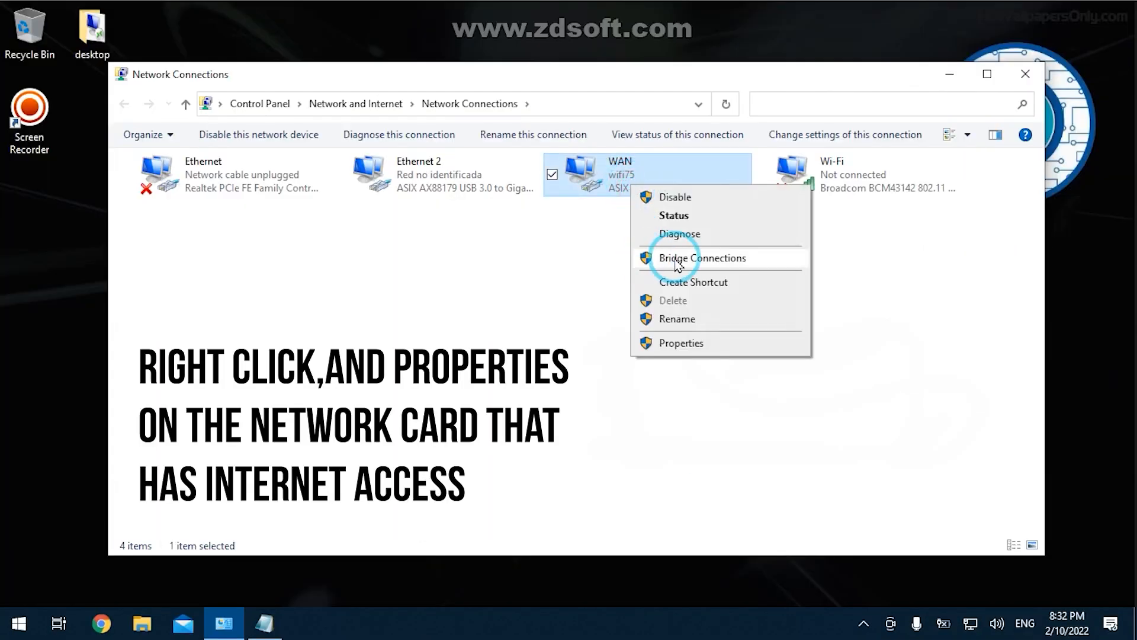
Show the WAN connection's properties at its Sharing settings
click(681, 342)
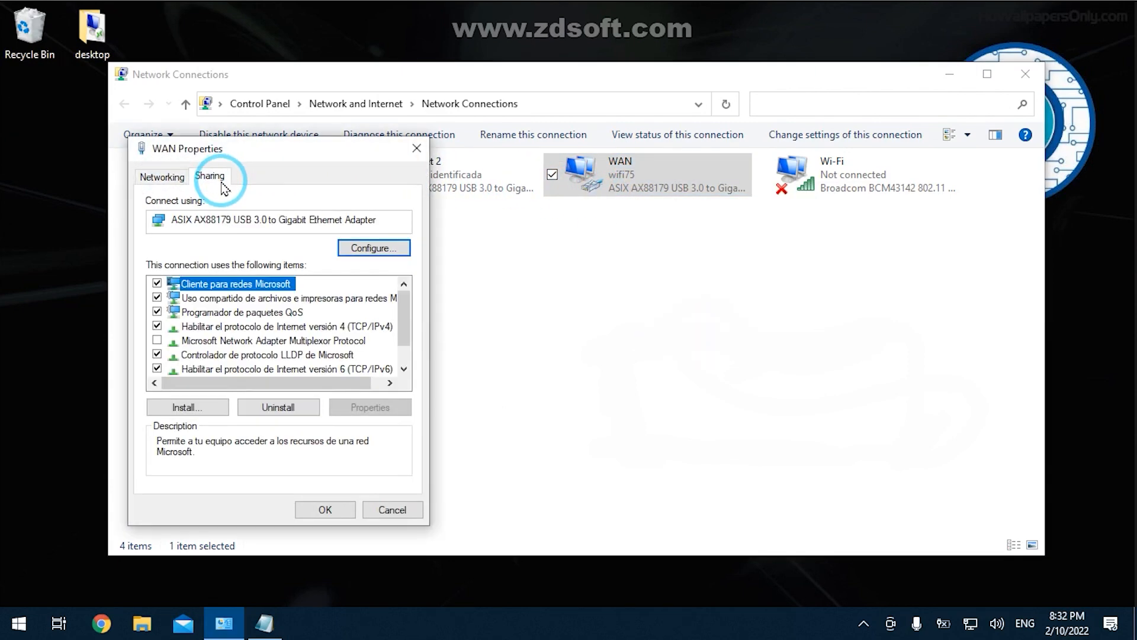
click(211, 175)
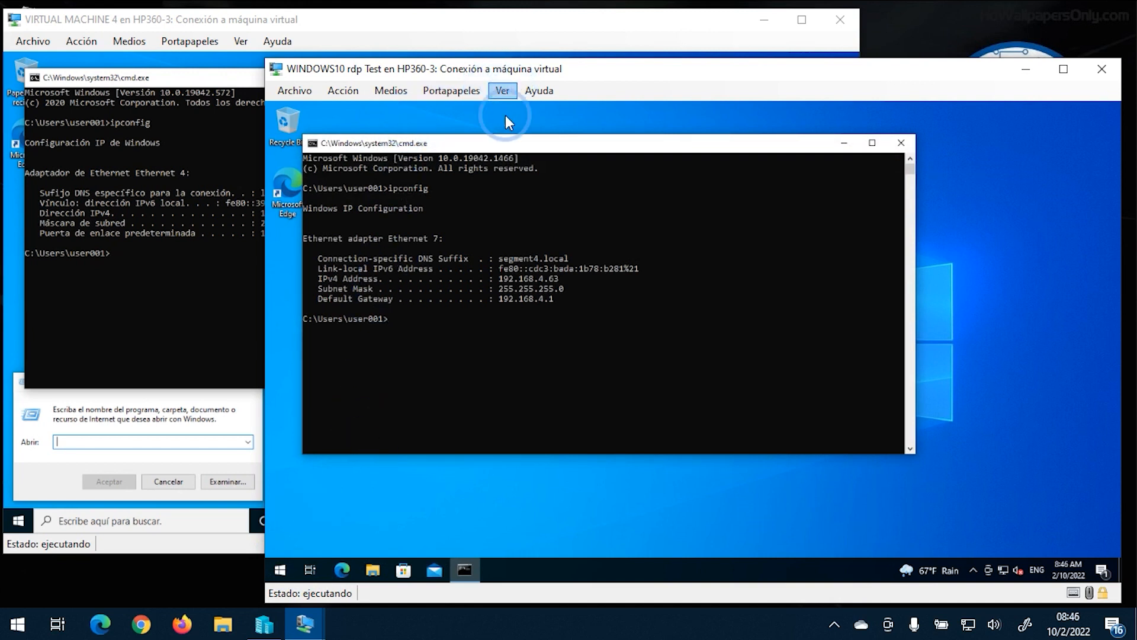
Focus the Windows 10 VM console showing IPv4 192.168.4.63, gateway 192.168.4.1
click(639, 317)
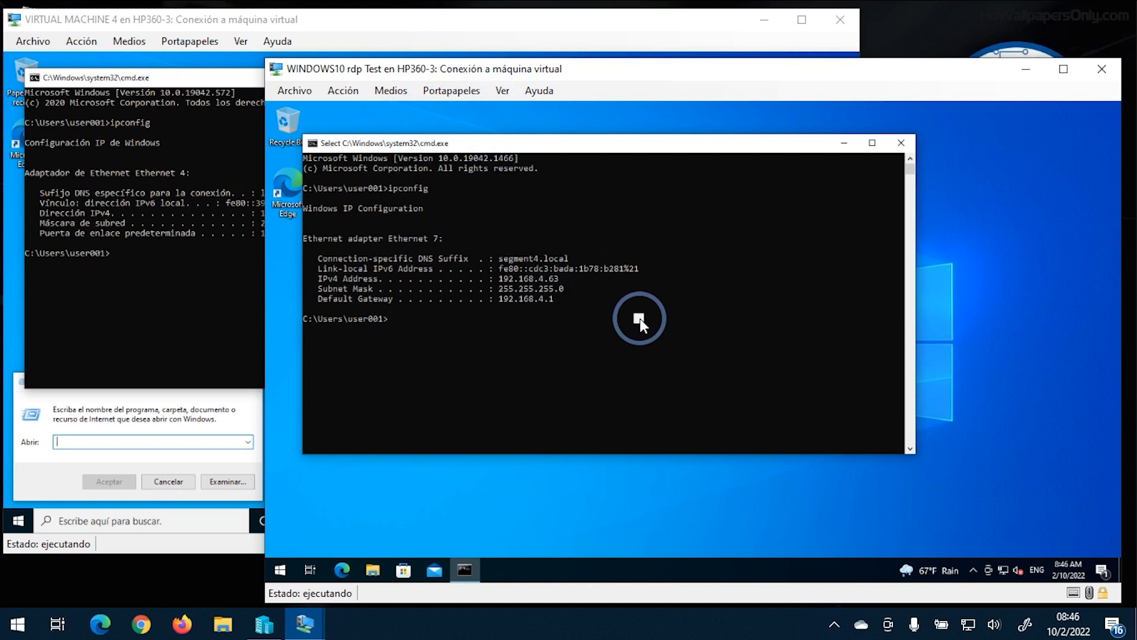